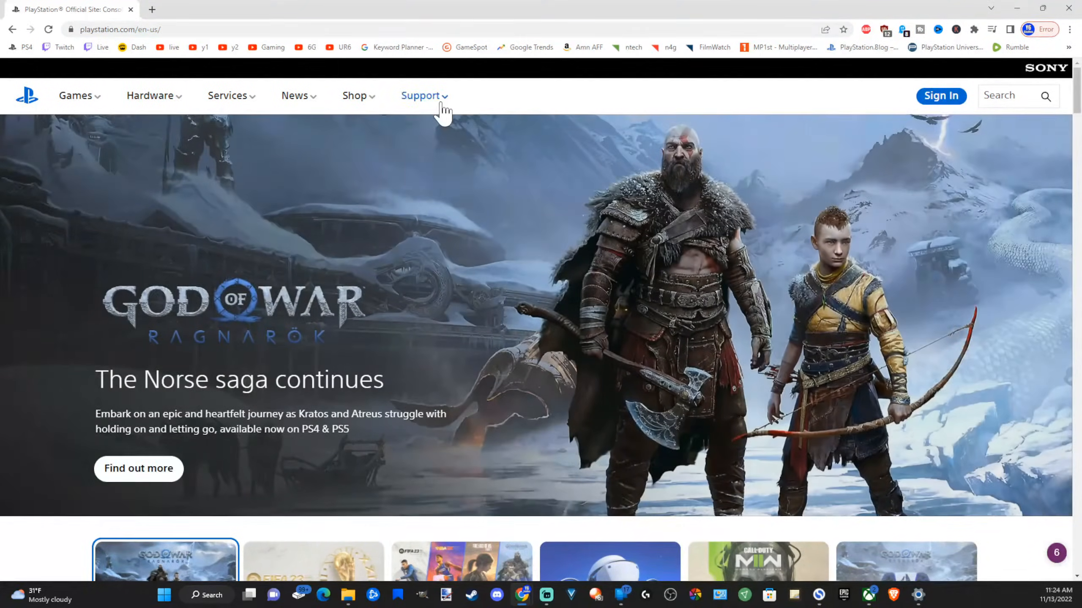
# Navigate Support > Hardware & Repairs > PlayStation 5 > PS5 software updates > PS5 system software
pyautogui.click(419, 95)
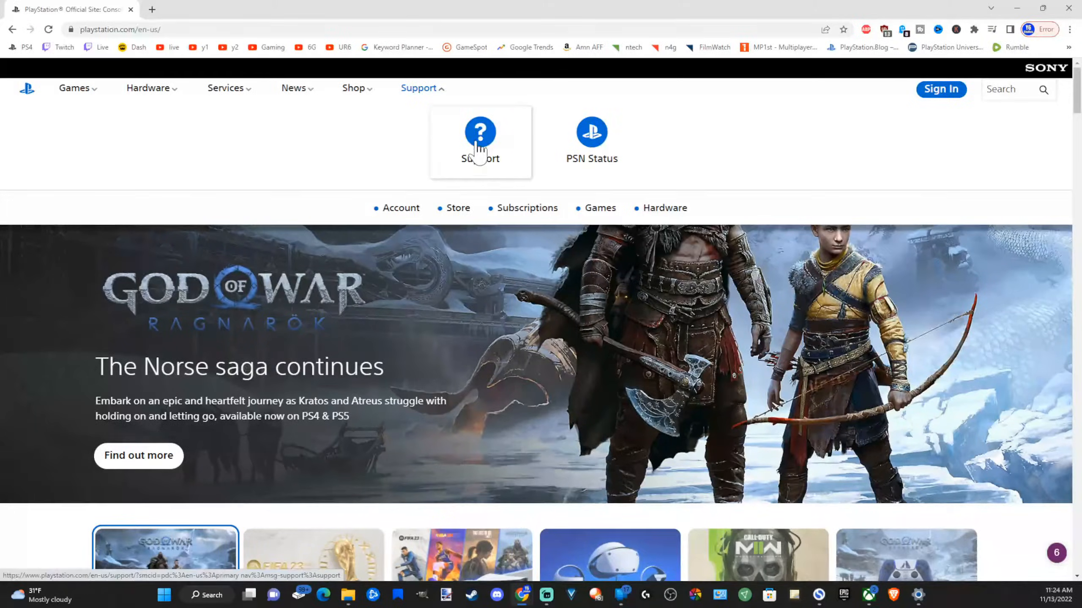
pyautogui.click(480, 141)
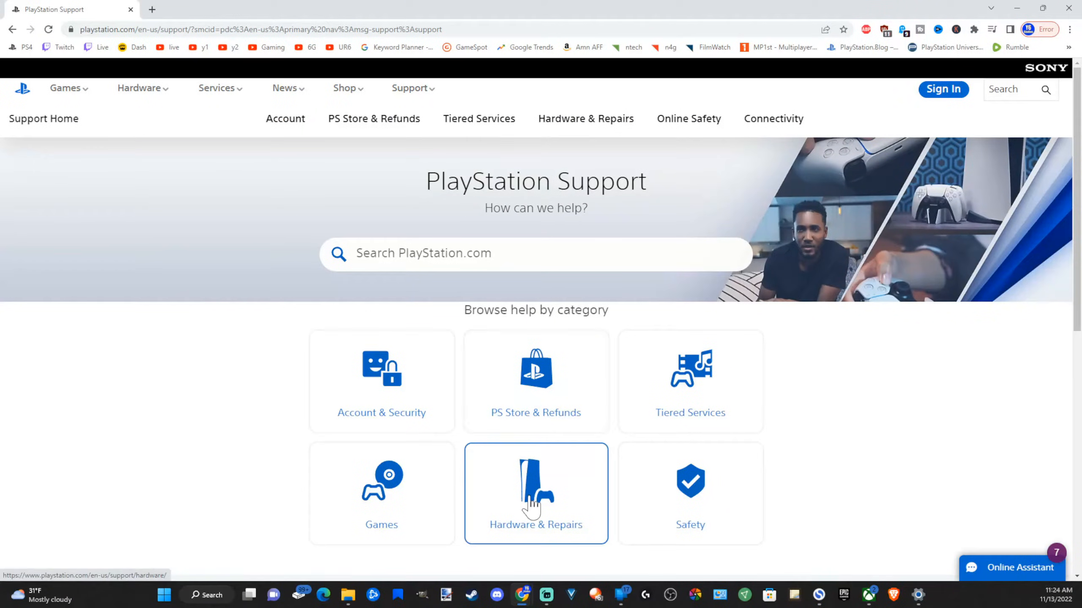
pyautogui.click(535, 493)
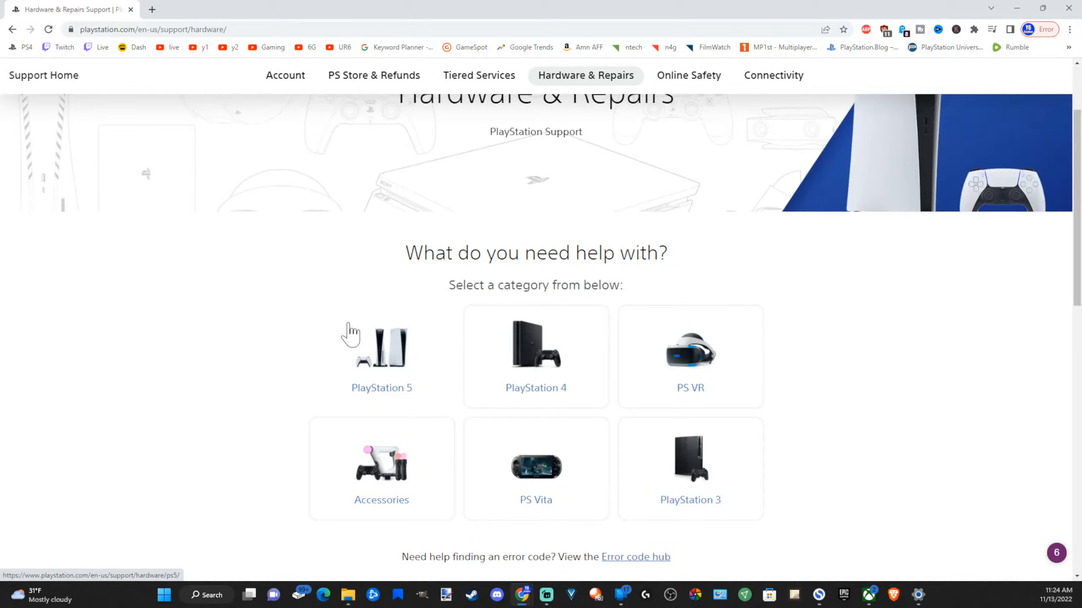
pyautogui.click(382, 344)
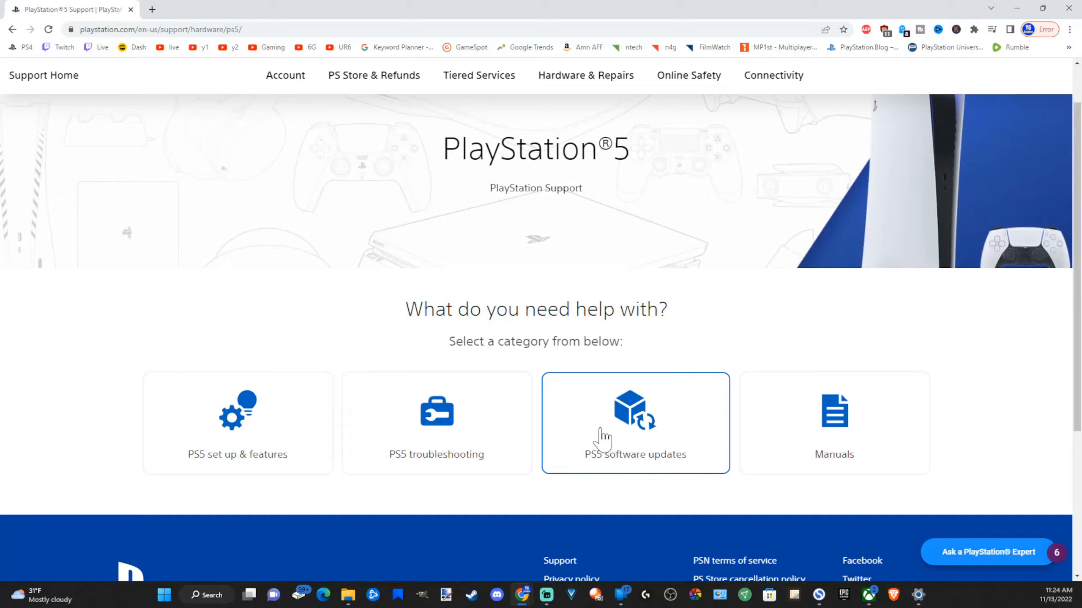
pyautogui.click(635, 423)
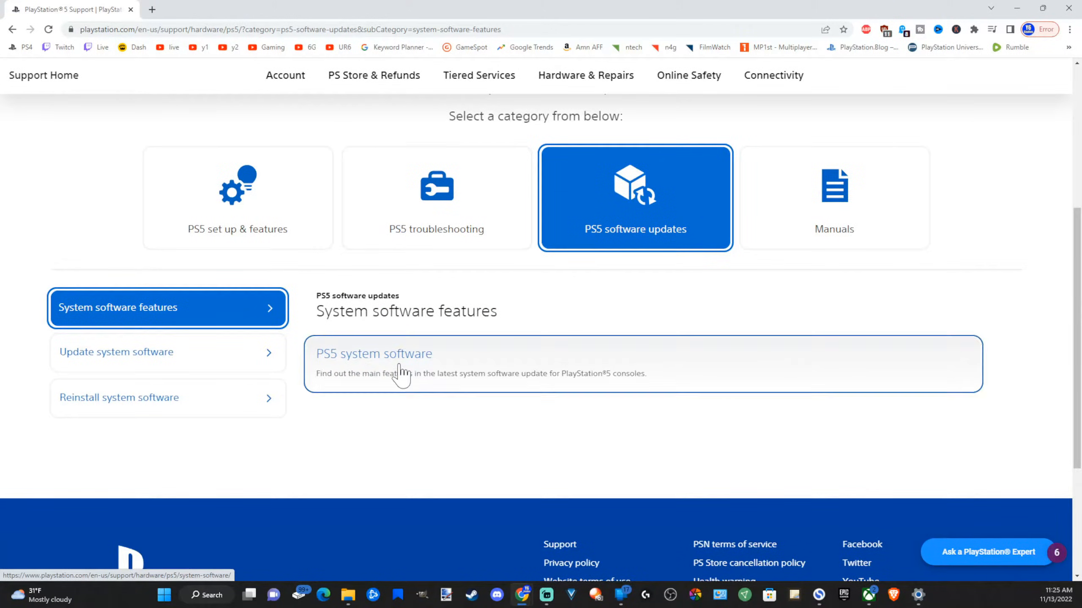
pyautogui.click(374, 354)
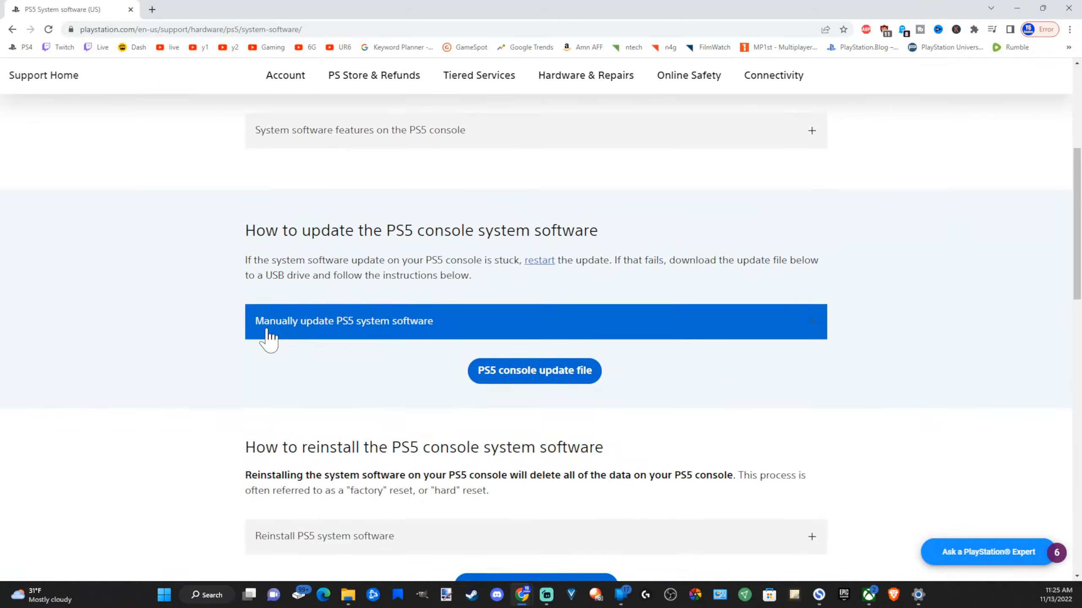
# Scroll to the reinstall section and download the PS5UPDATE.PUP console reinstallation file
pyautogui.scroll(-3)
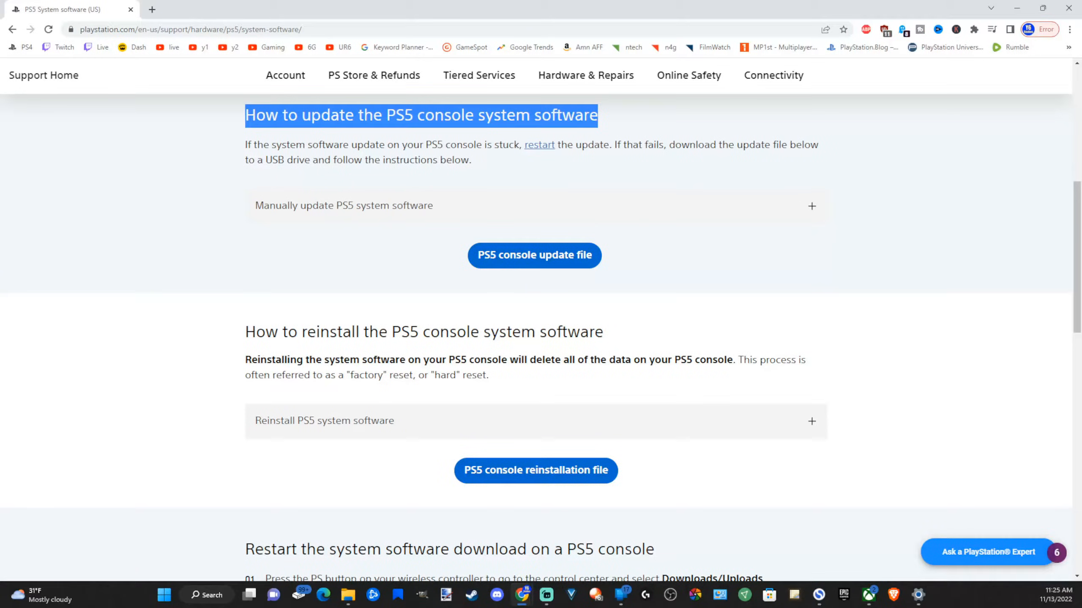
pyautogui.moveTo(261, 333)
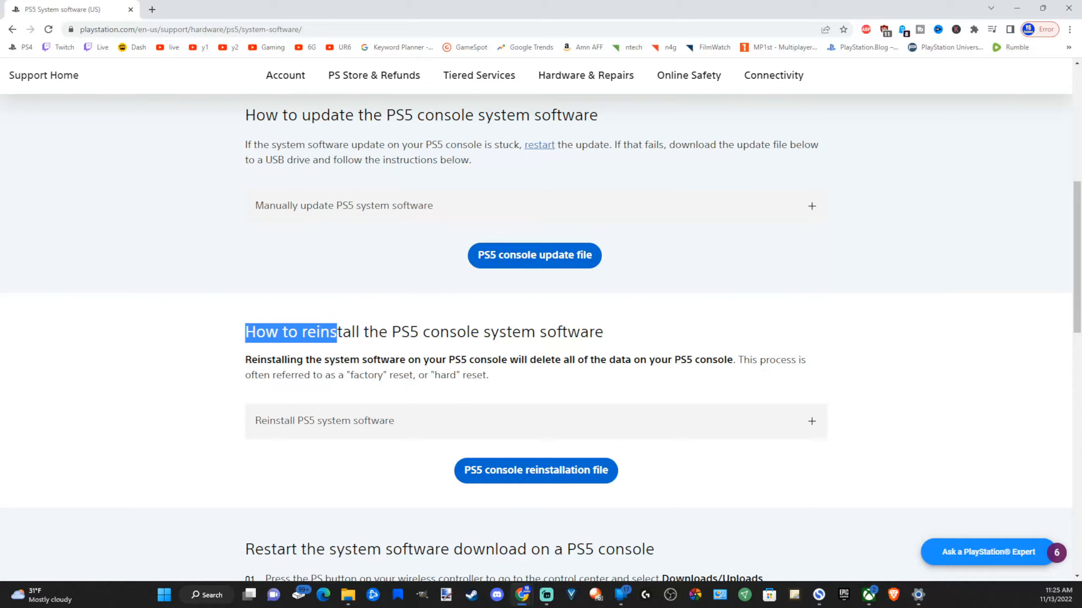
pyautogui.moveTo(337, 332); pyautogui.dragTo(590, 332)
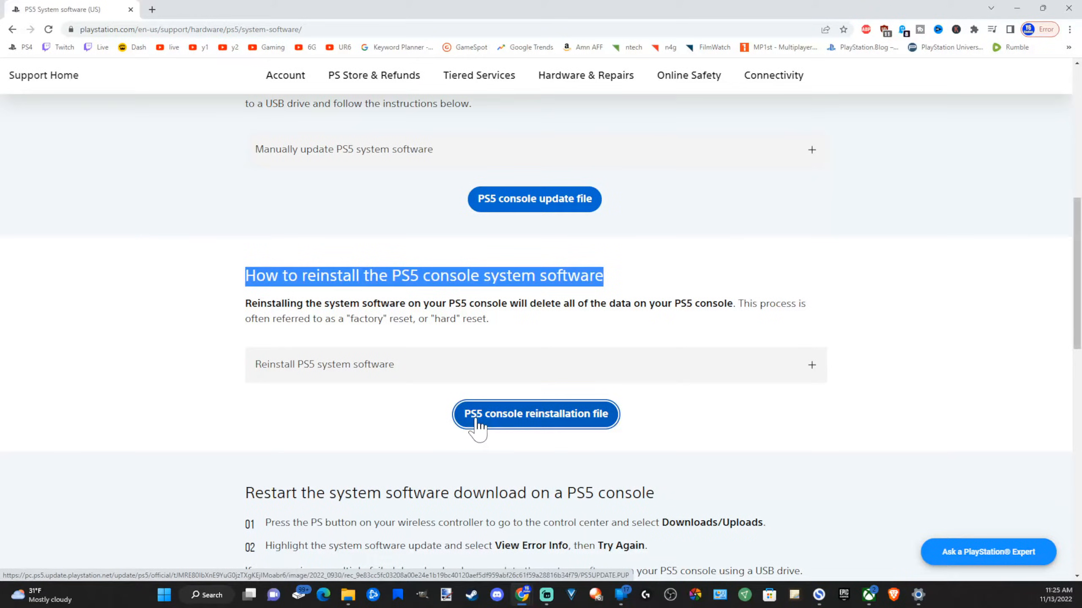
pyautogui.click(535, 415)
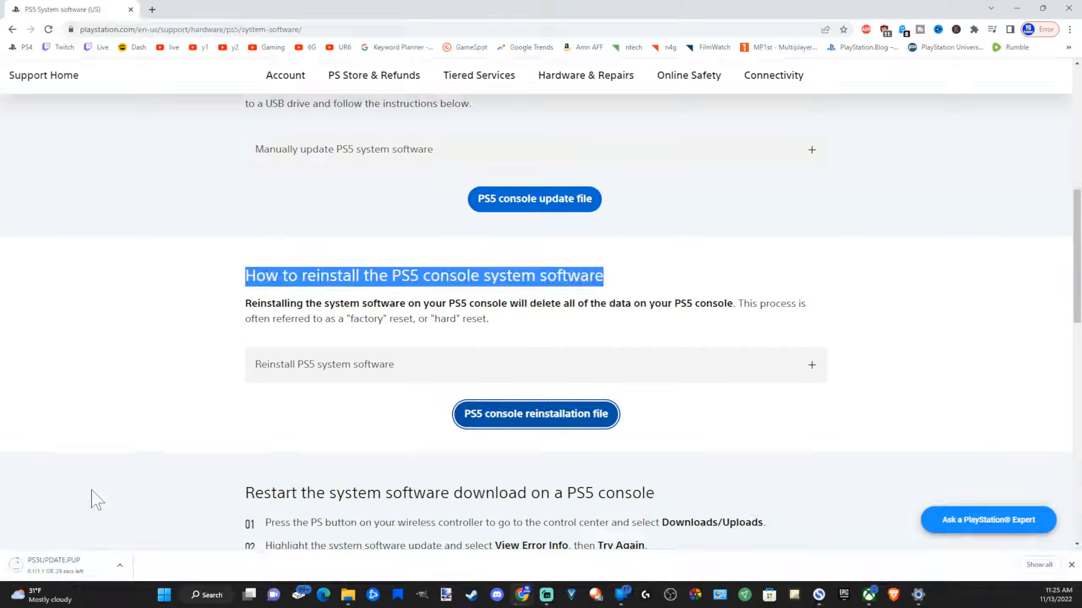
pyautogui.moveTo(179, 475)
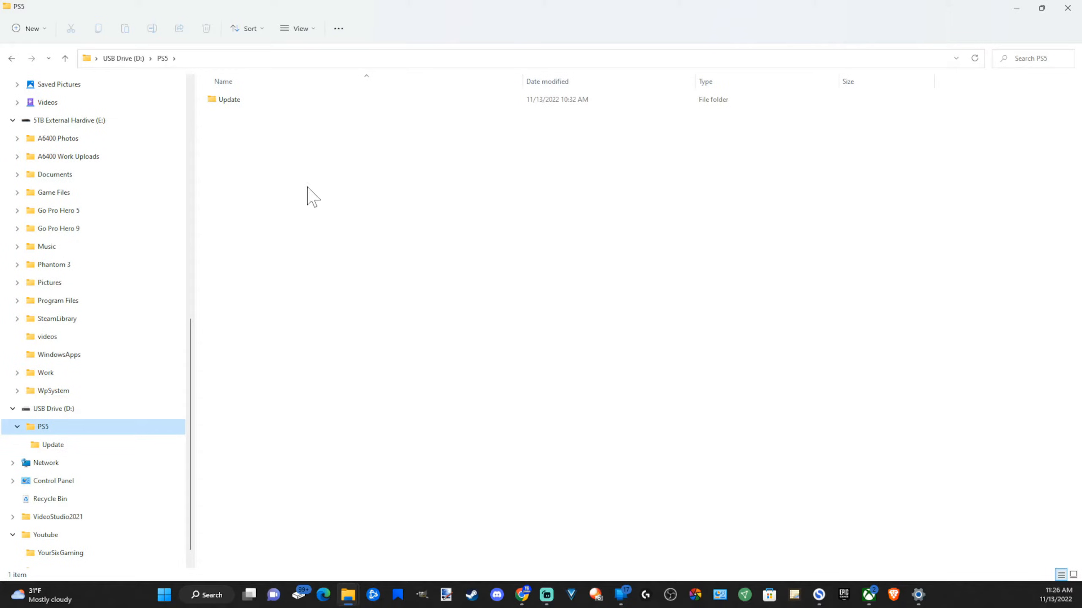
pyautogui.moveTo(53, 409)
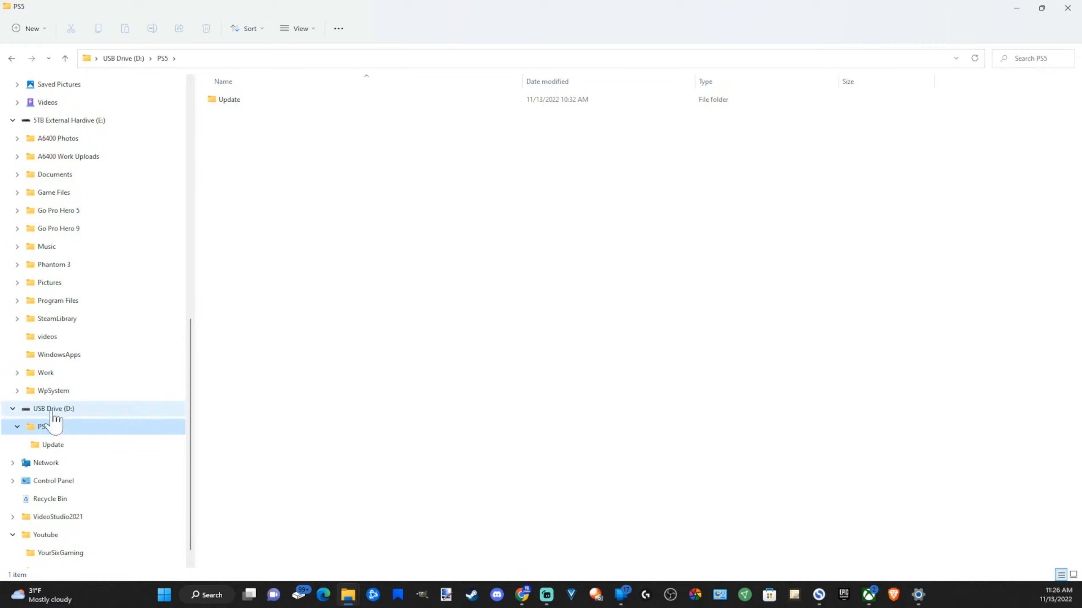
# Format USB Drive (D:) as exFAT, confirming the format despite the drive being in use
pyautogui.click(54, 409)
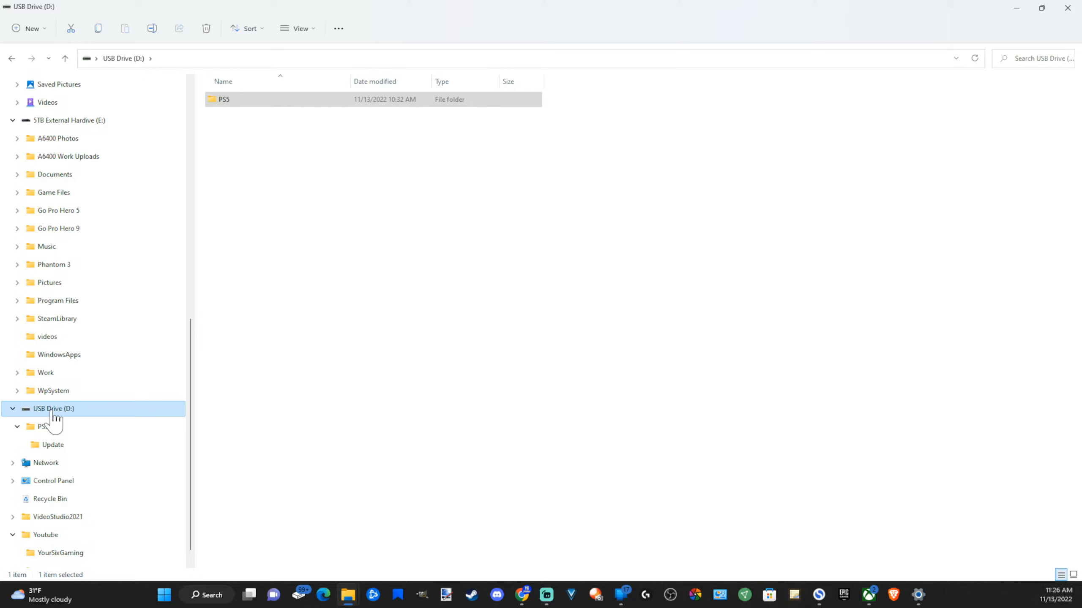
pyautogui.rightClick(52, 408)
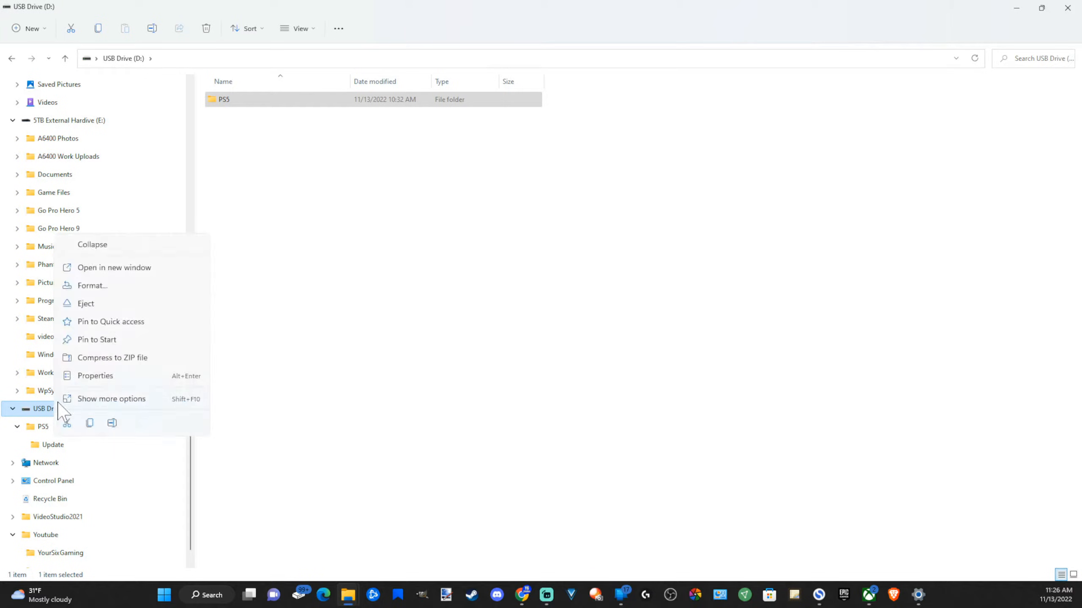
pyautogui.click(93, 285)
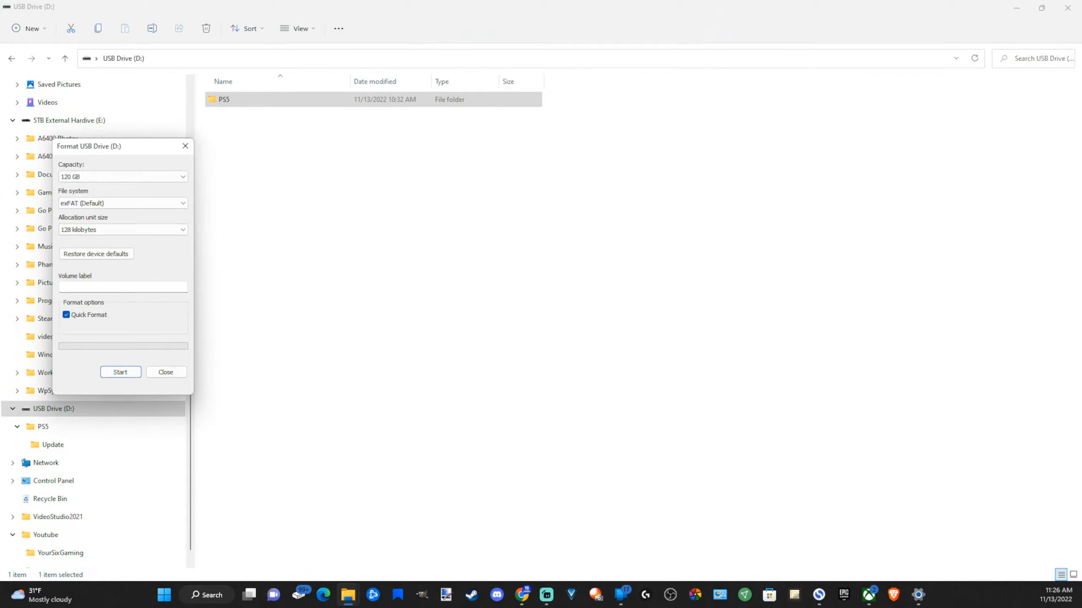
pyautogui.click(122, 203)
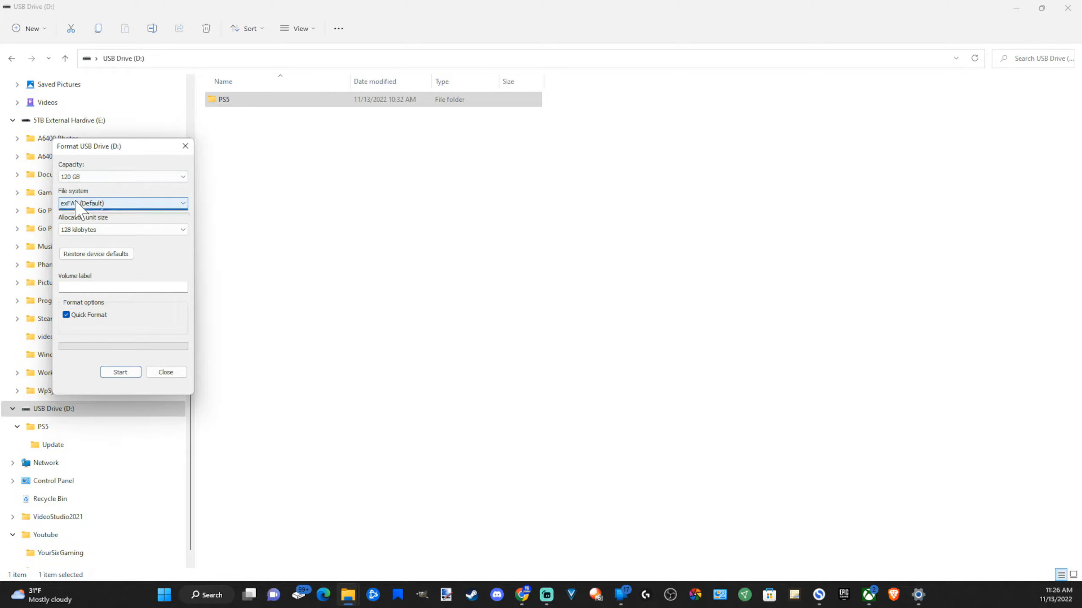
pyautogui.click(123, 203)
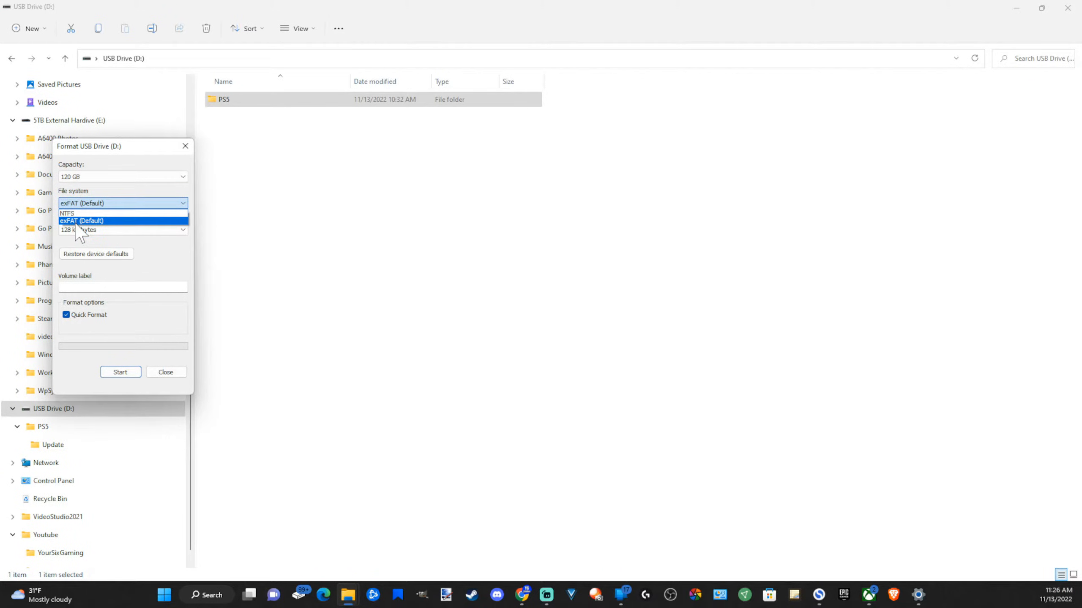
pyautogui.click(120, 372)
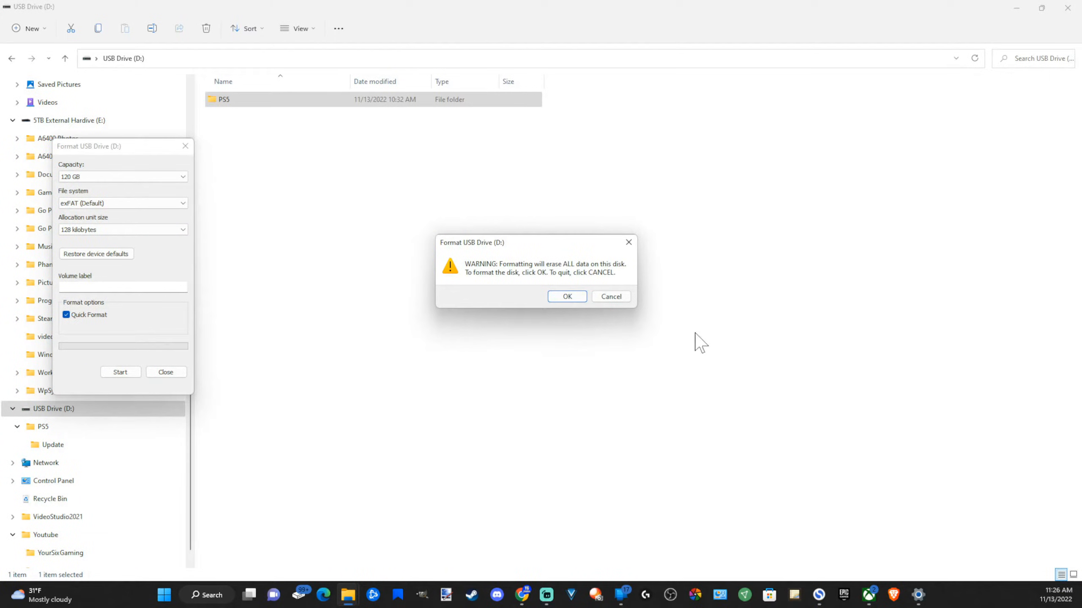
pyautogui.moveTo(454, 271)
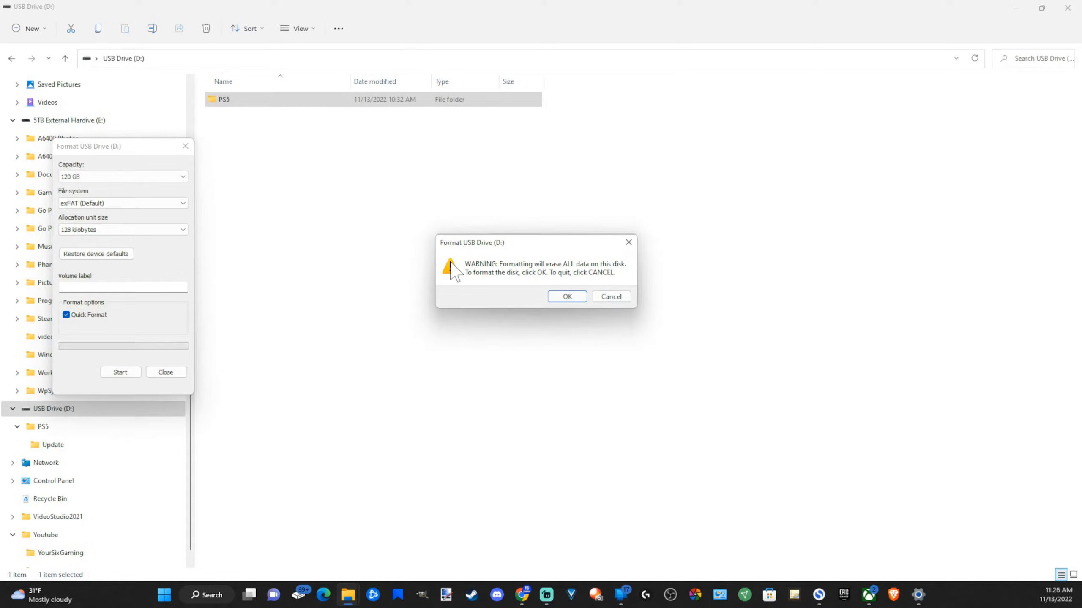
pyautogui.moveTo(577, 321)
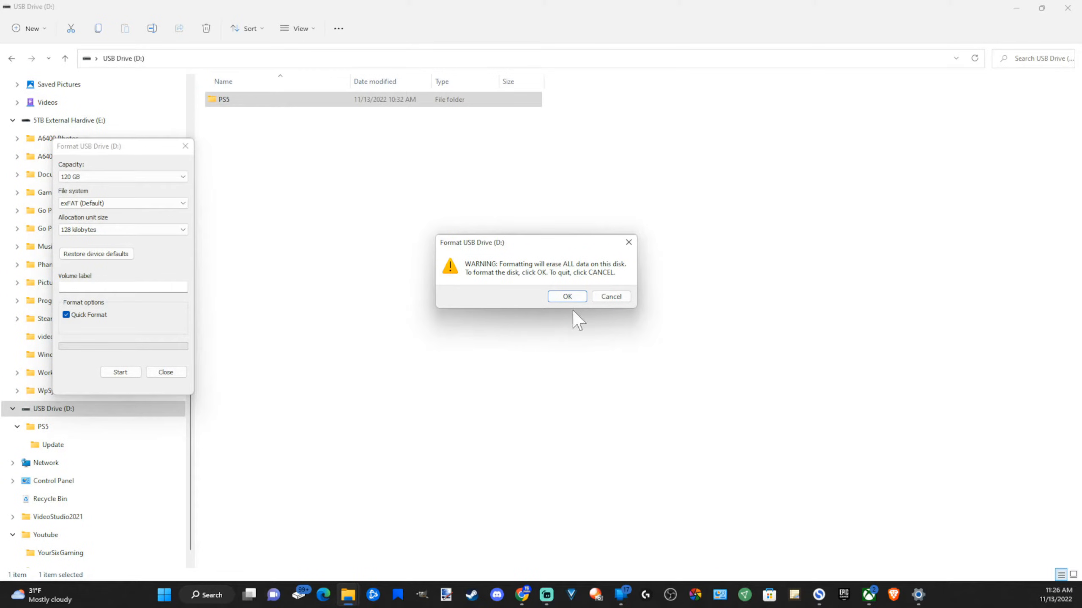
pyautogui.moveTo(617, 321)
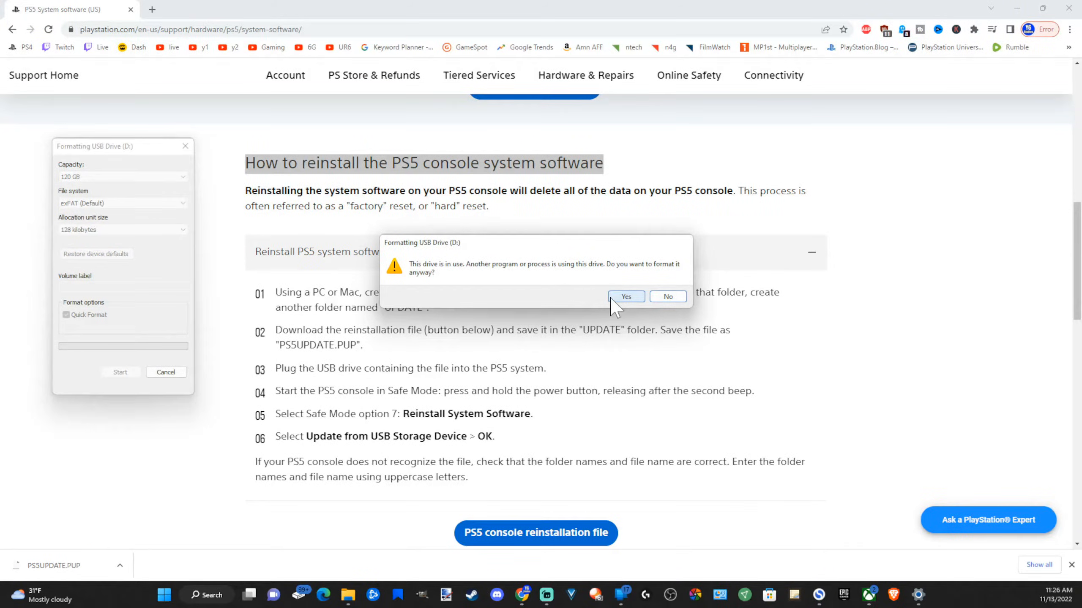
pyautogui.click(625, 295)
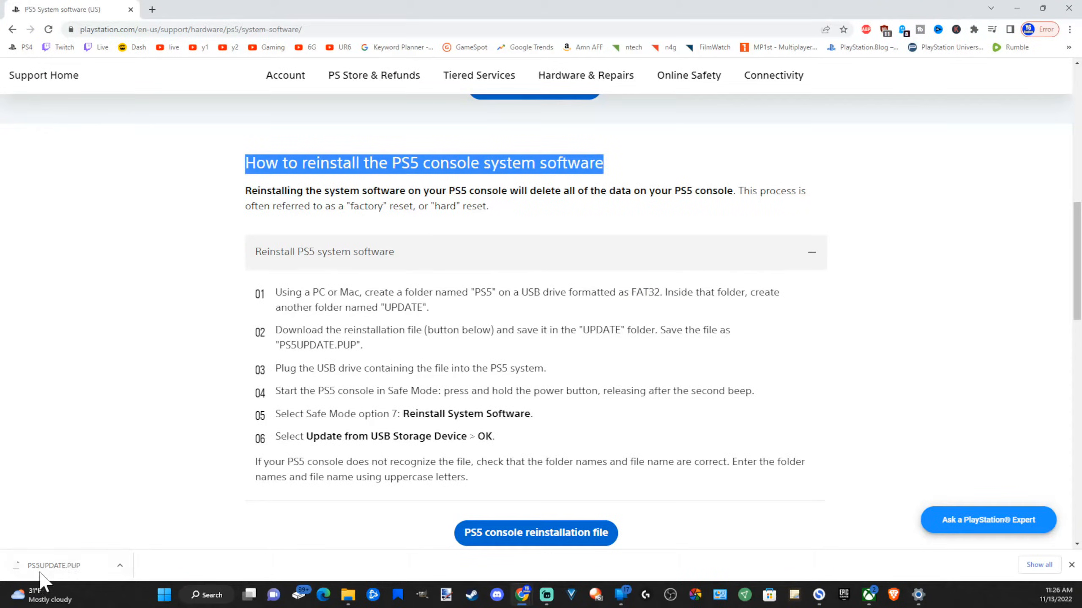
pyautogui.moveTo(135, 574)
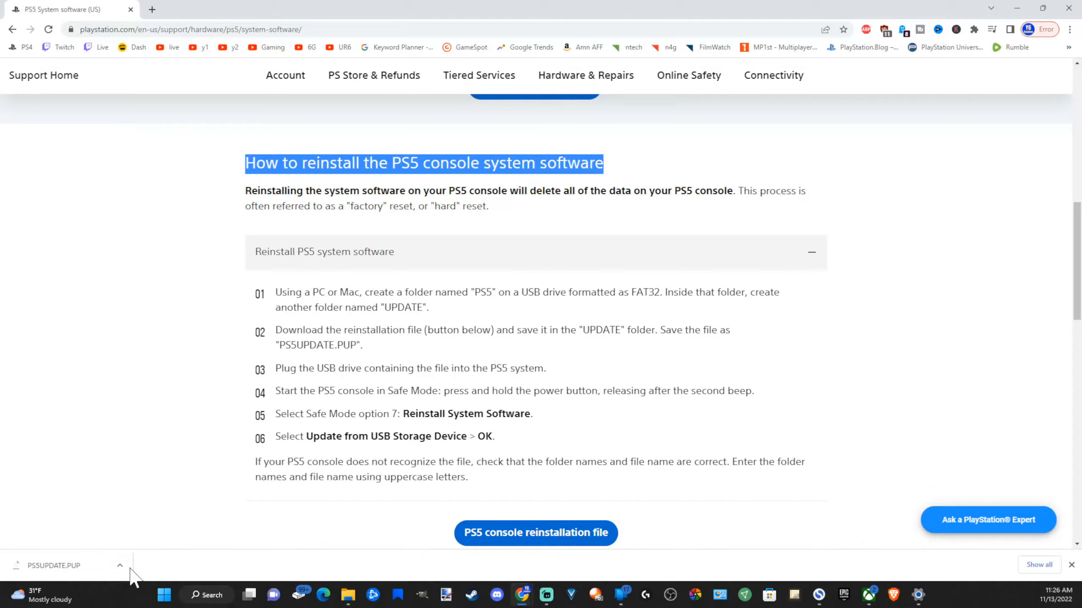
# Reveal the downloaded PS5UPDATE.PUP in the Downloads folder and bring up its copy menu
pyautogui.click(119, 565)
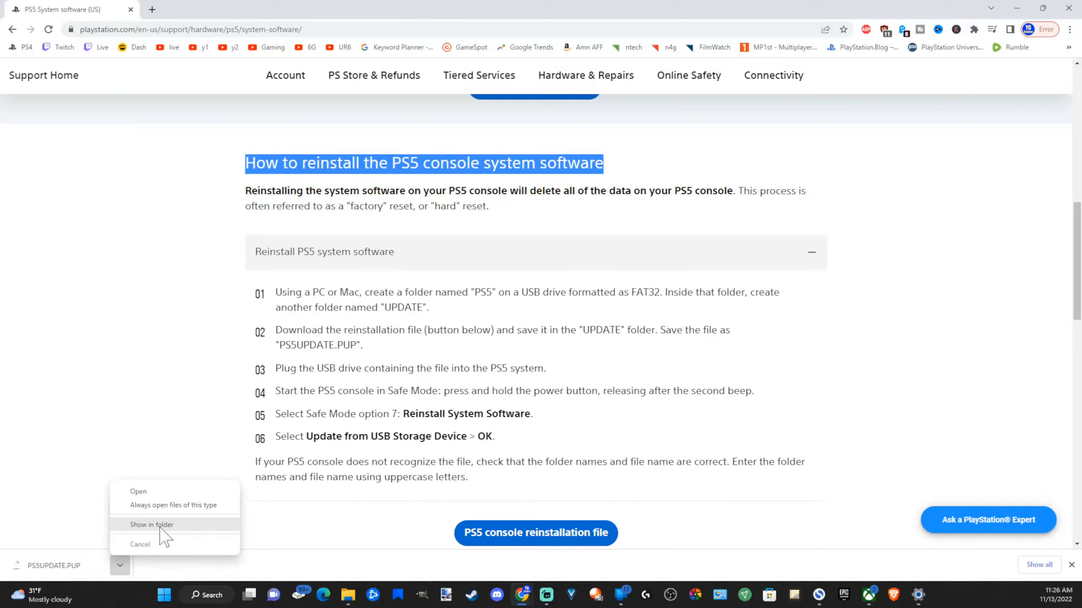
pyautogui.click(151, 524)
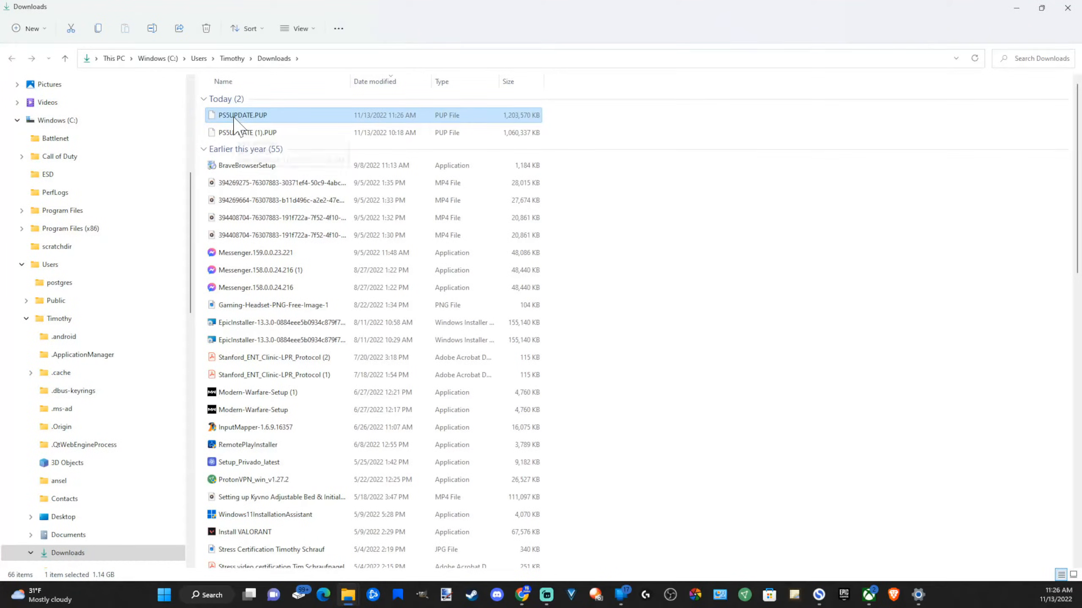
pyautogui.moveTo(241, 116)
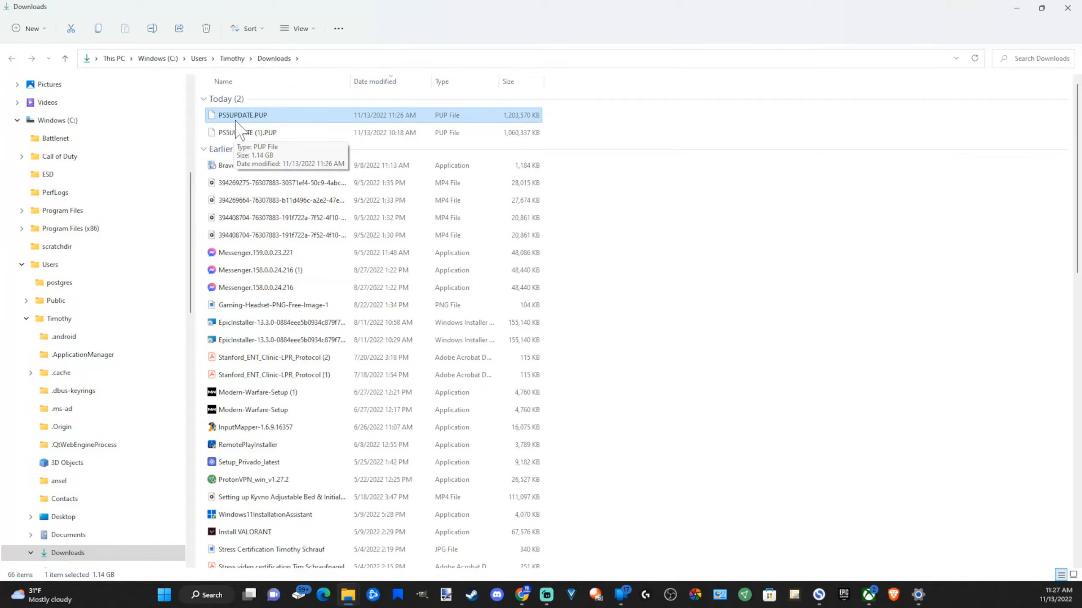
pyautogui.rightClick(241, 115)
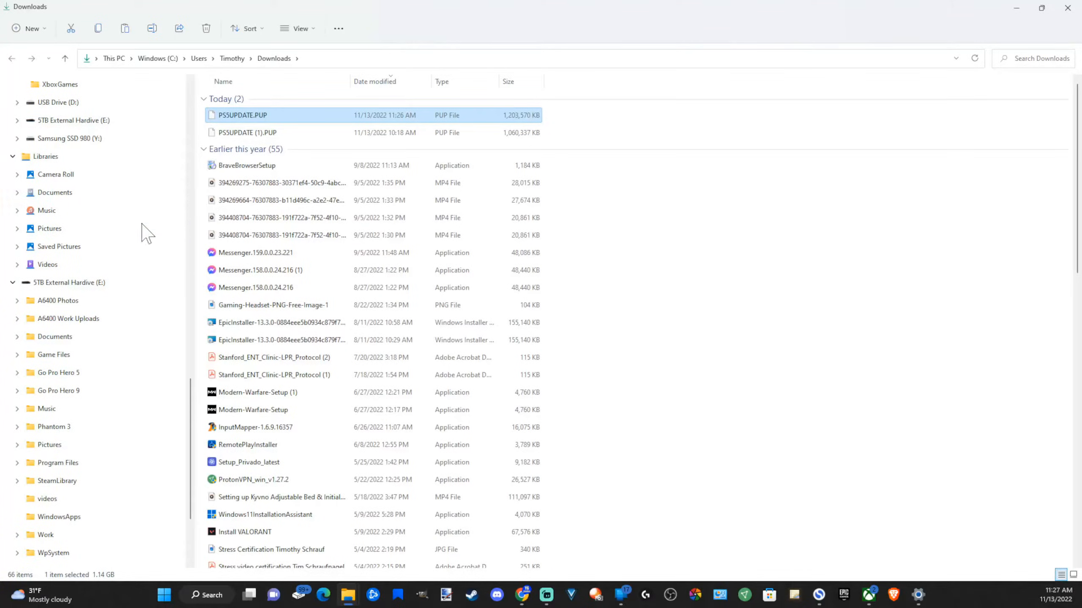
# Create a folder named PS5 on USB Drive (D:) and open it
pyautogui.click(58, 103)
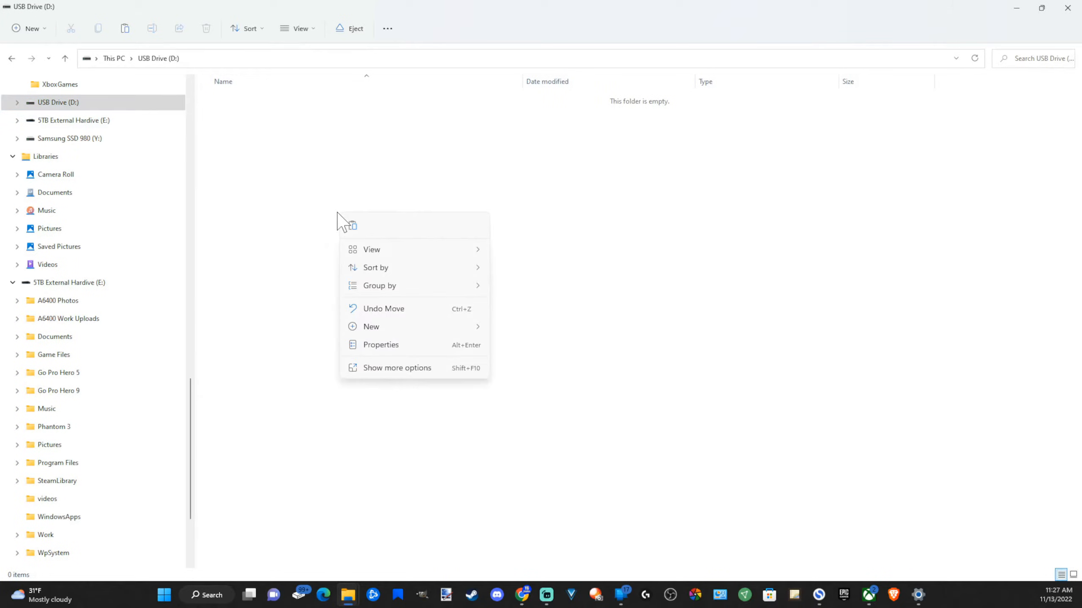
pyautogui.click(370, 326)
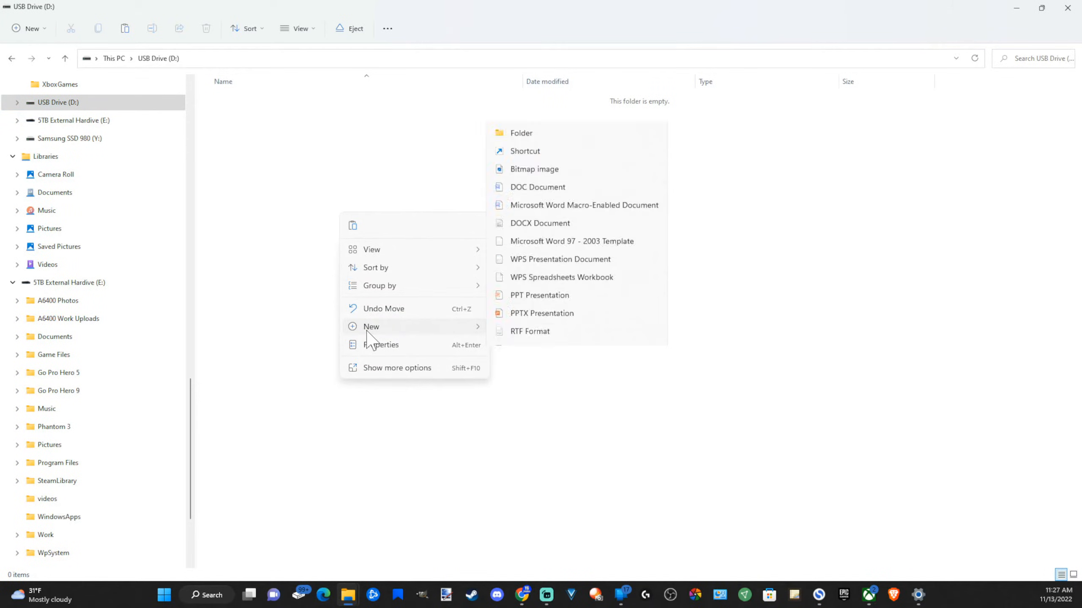
pyautogui.click(521, 133)
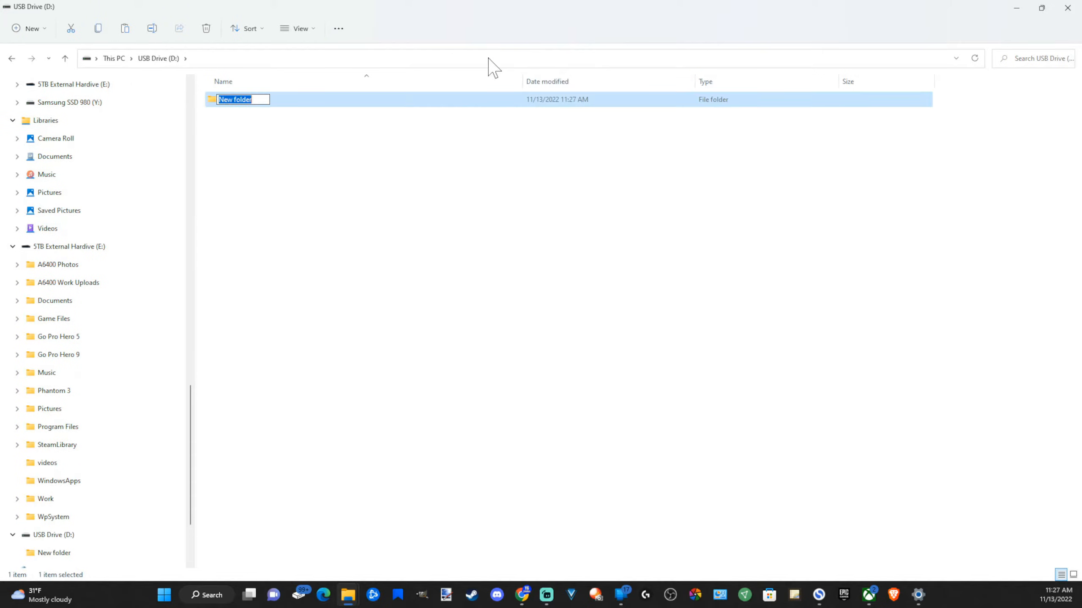
pyautogui.write('PS5')
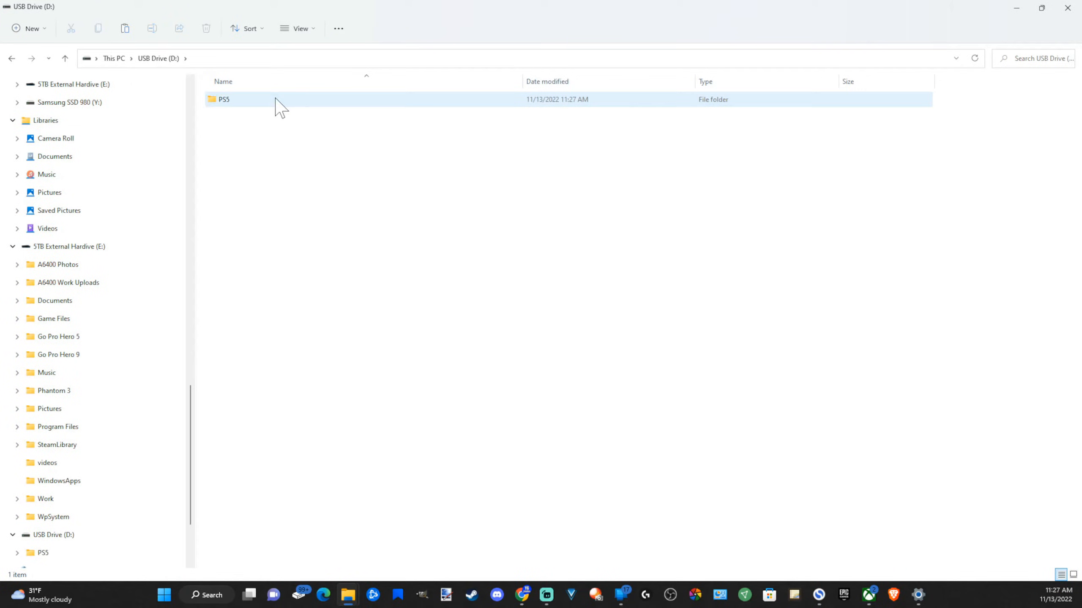
pyautogui.doubleClick(223, 100)
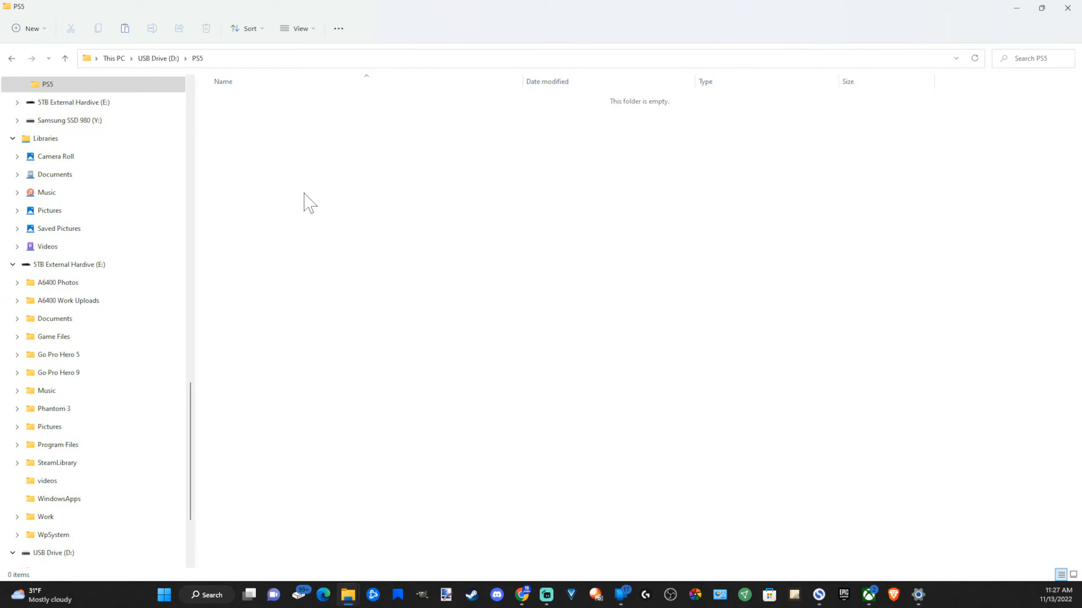
# Create an Update folder inside PS5 and paste PS5UPDATE.PUP into it
pyautogui.rightClick(308, 202)
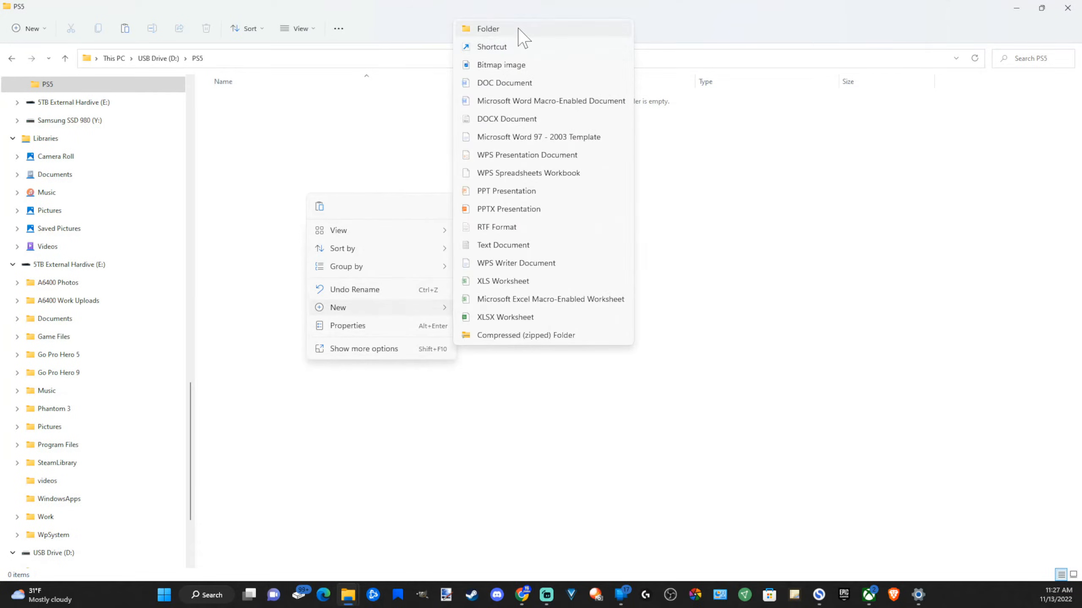
pyautogui.click(487, 28)
pyautogui.write('Update')
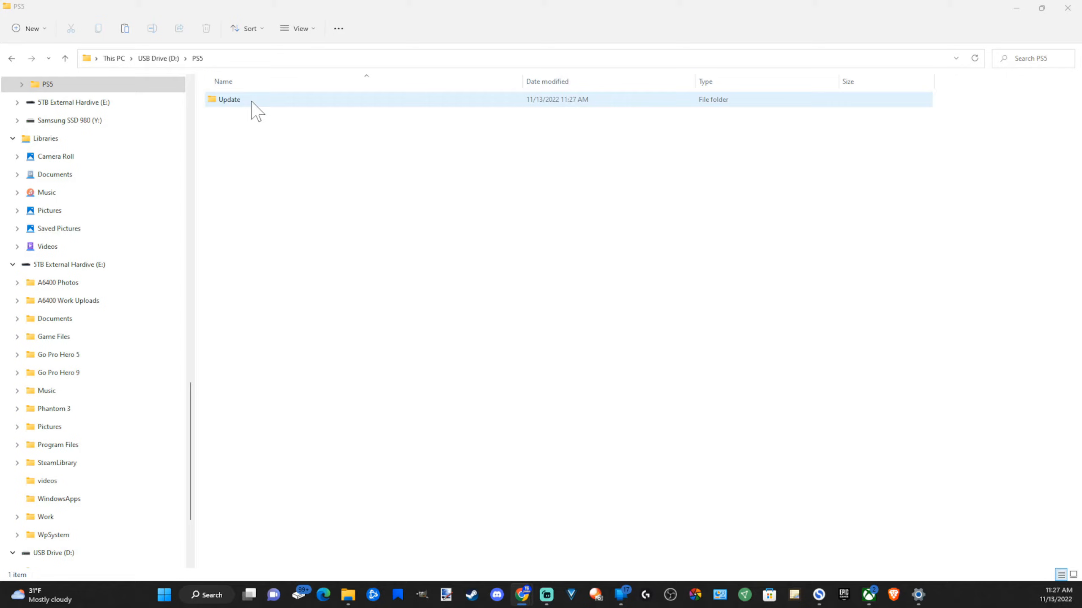
pyautogui.doubleClick(228, 99)
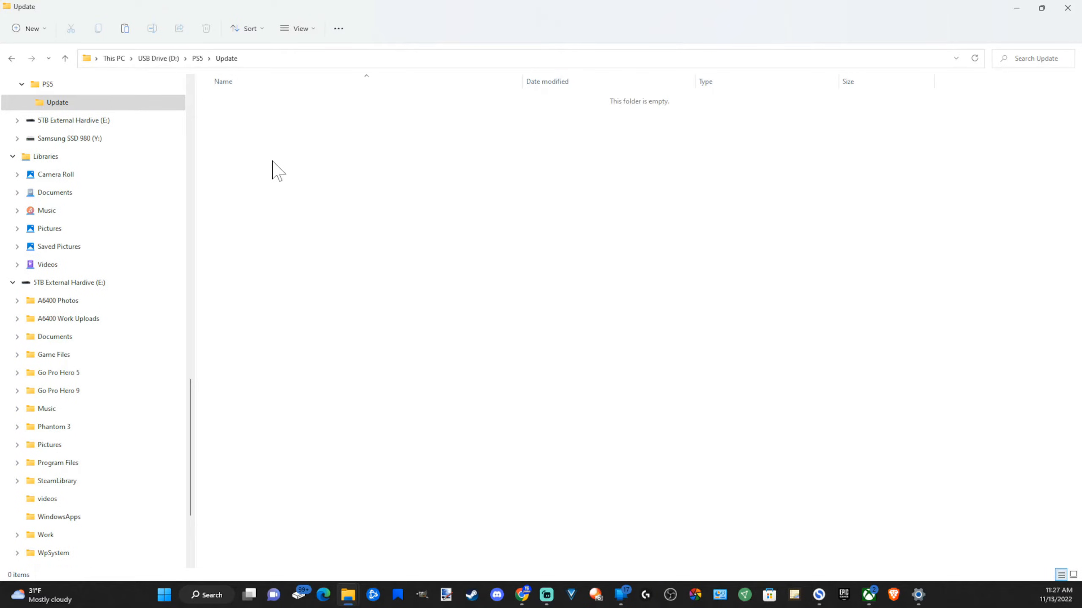
pyautogui.rightClick(278, 169)
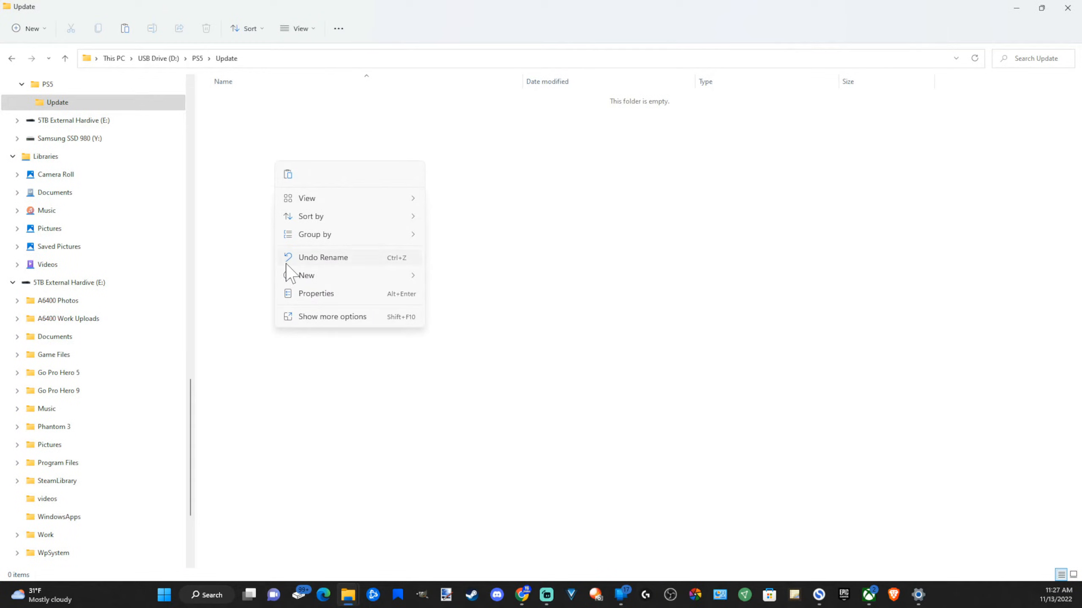
pyautogui.moveTo(288, 174)
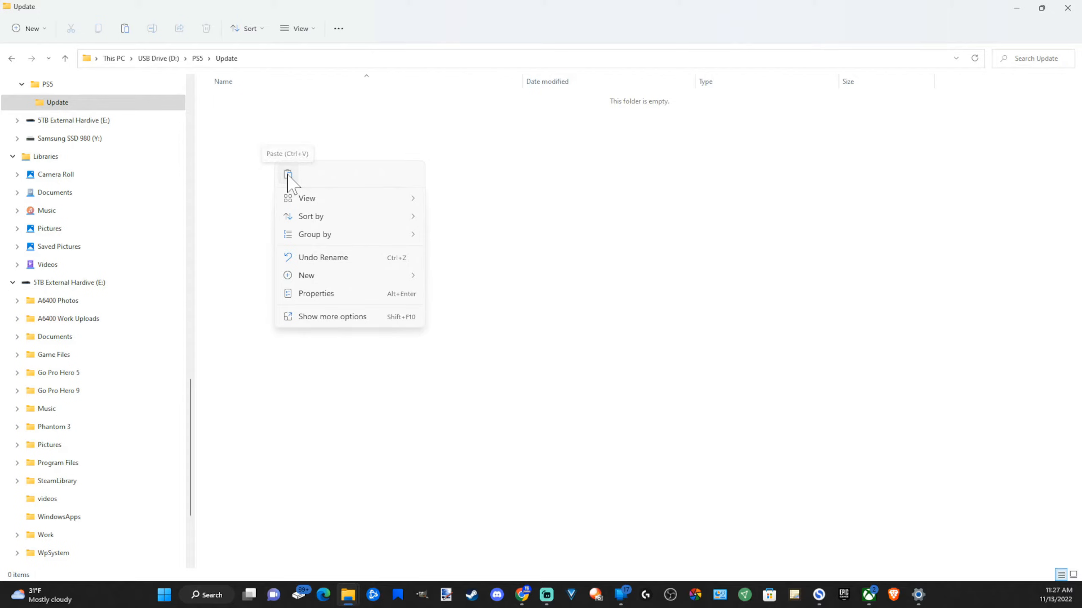
pyautogui.click(288, 174)
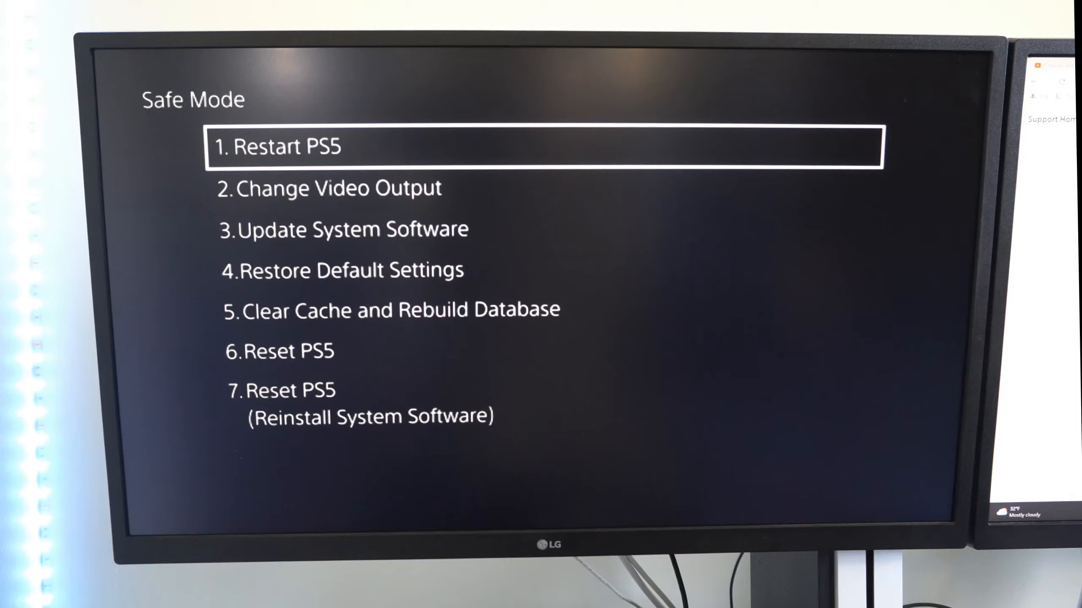
# Move the Safe Mode highlight down to option 7, Reset PS5 (Reinstall System Software)
pyautogui.press('down')
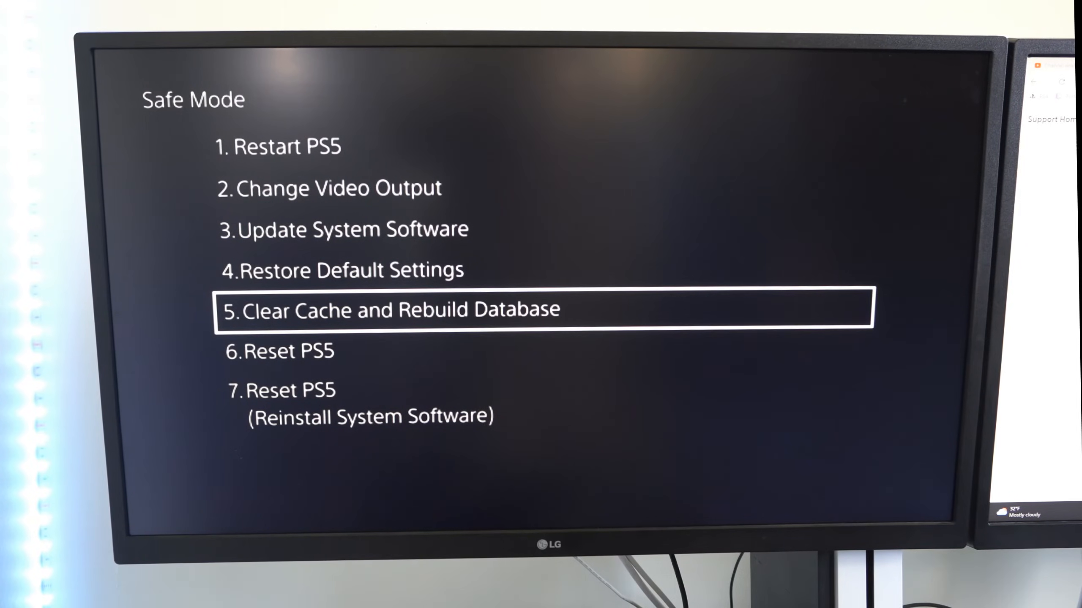
pyautogui.press('down')
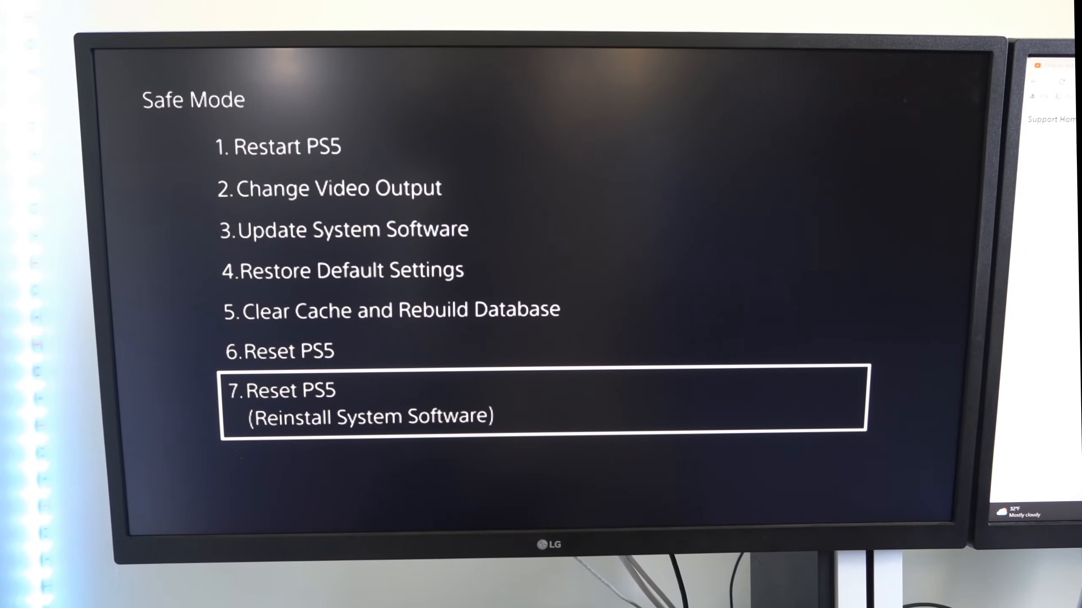